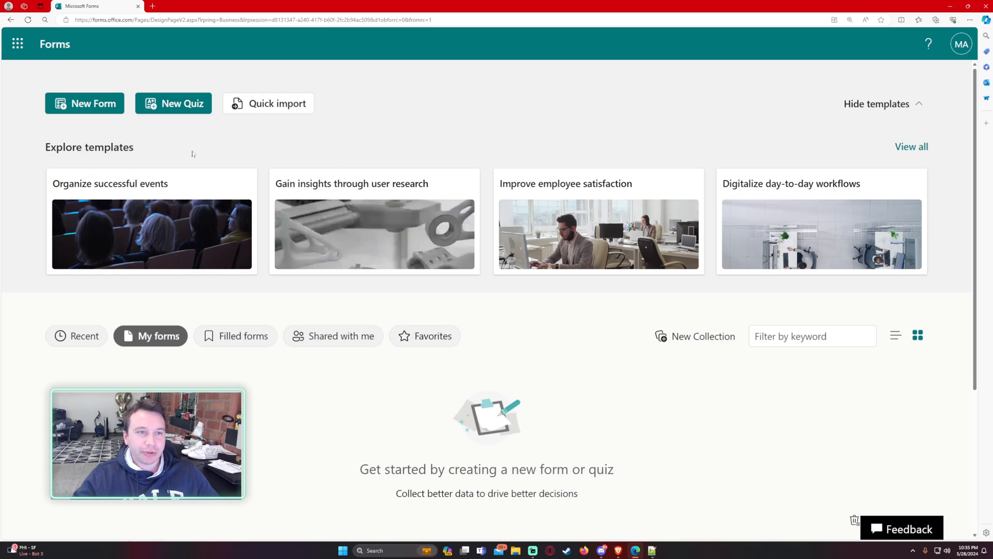
Create a new form titled IT Request Form with the description Request a new IT Item.
{"action": "scroll", "scroll_direction": "down", "scroll_amount": 3}
{"action": "type", "text": "IT"}
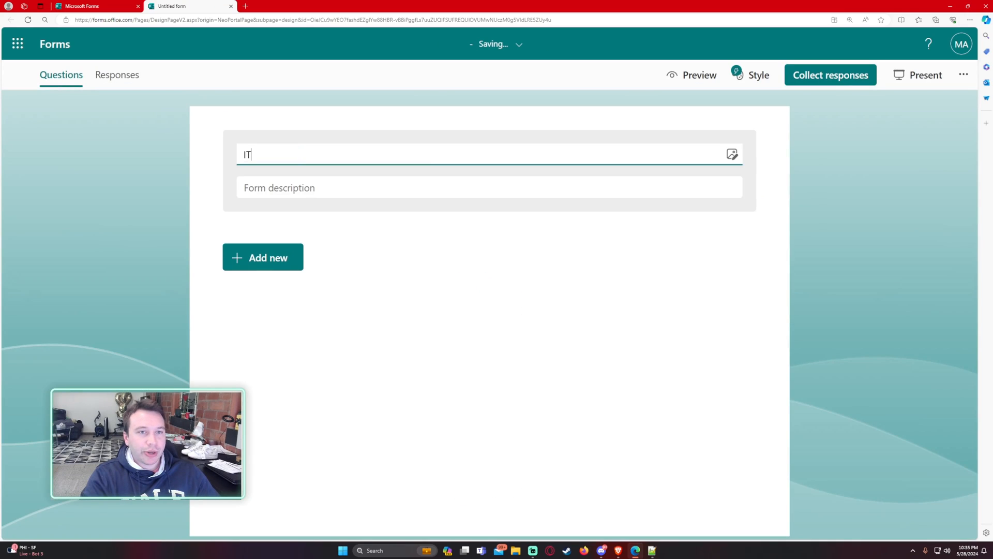
{"action": "type", "text": "Request Form"}
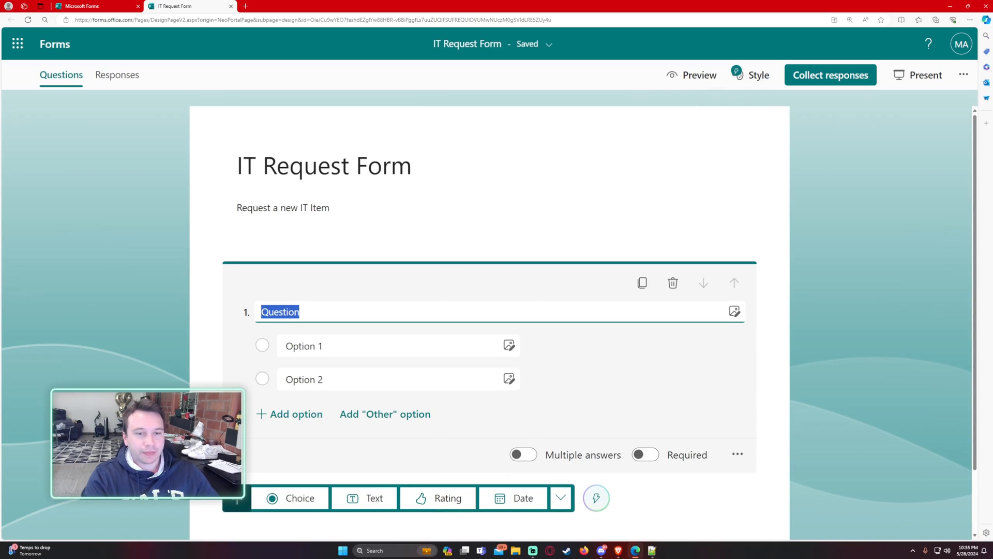
Title the question Requested Item(s) with options Computer, Keyboard + Mouse, Microphone and Headset.
{"action": "type", "text": "Request"}
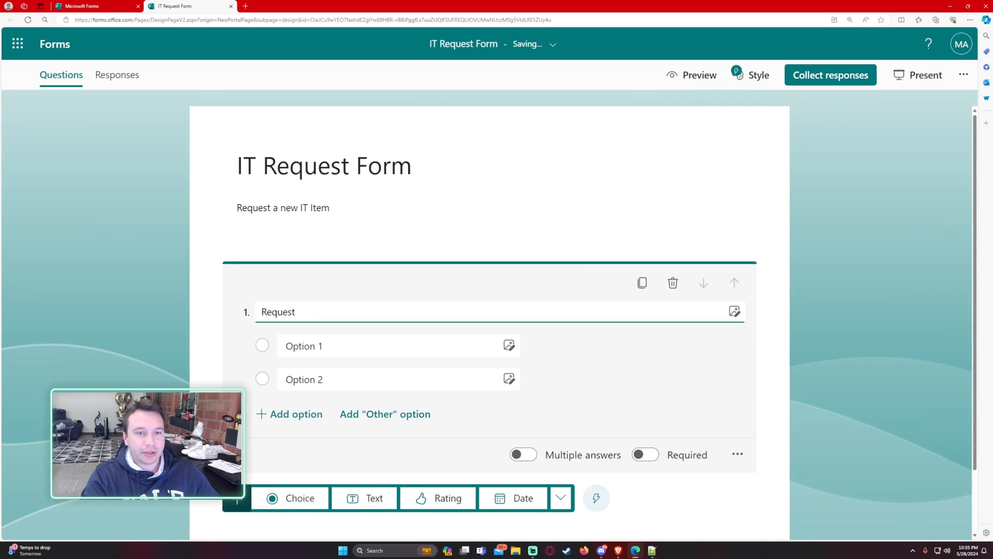
{"action": "type", "text": "Requested Item(s)"}
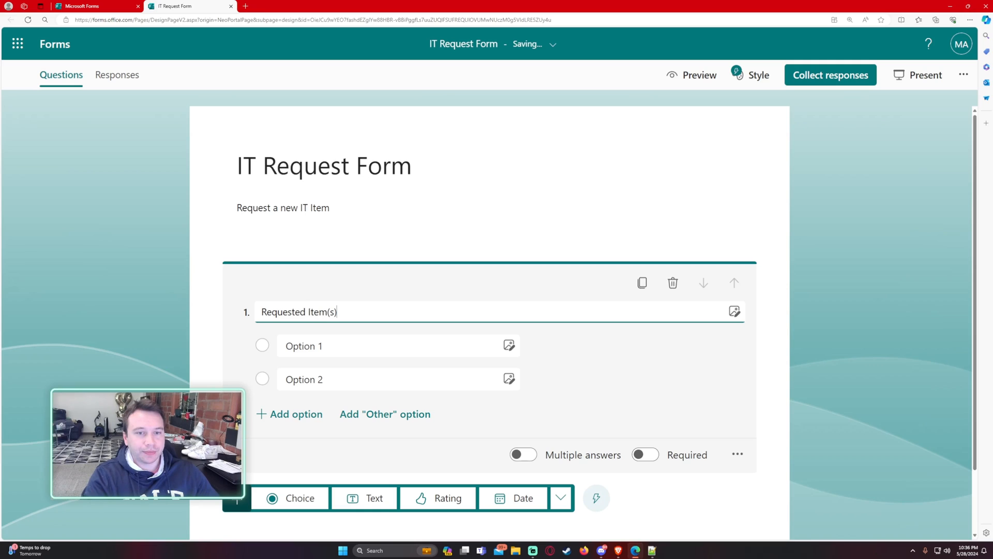
{"action": "type", "text": "Com,p"}
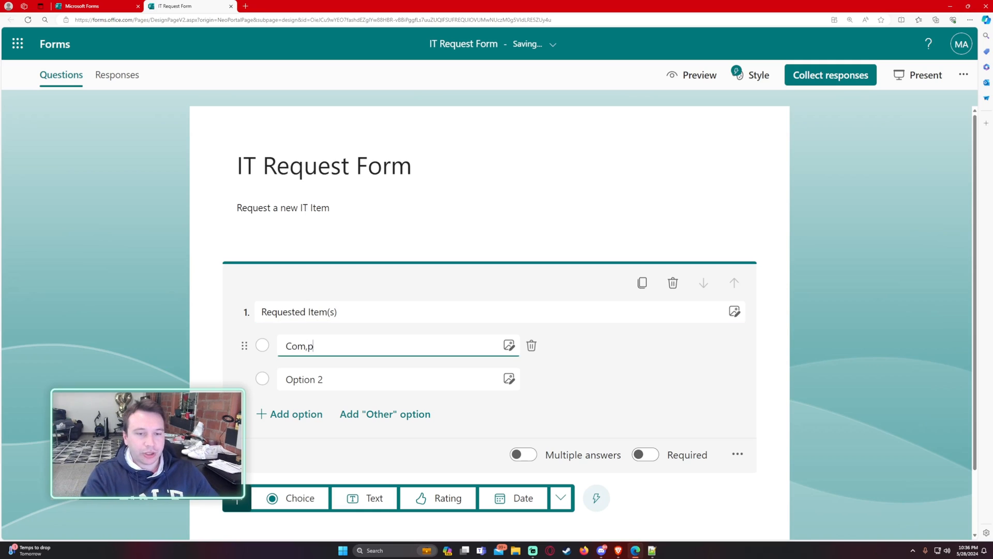
{"action": "type", "text": "Keyboard + Mouse"}
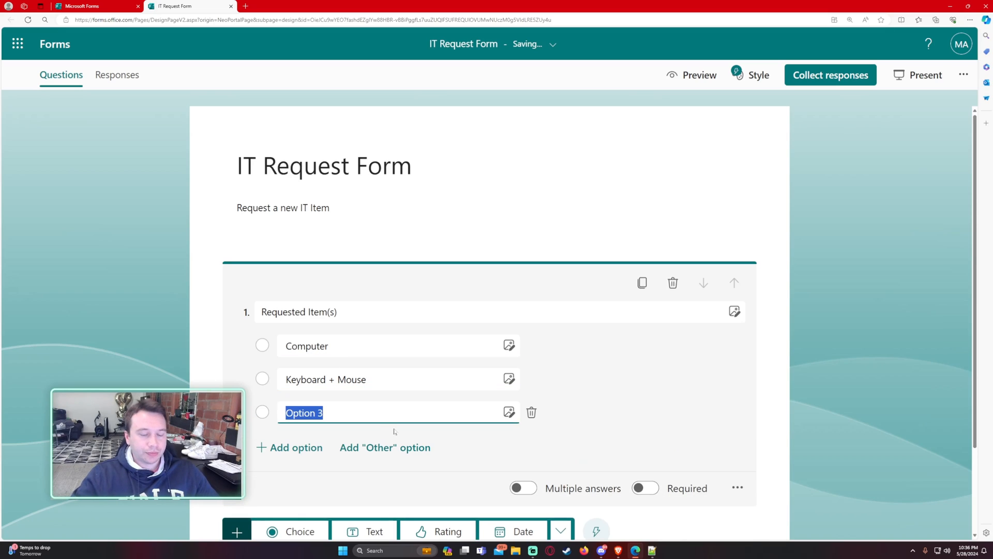
{"action": "type", "text": "Microphone"}
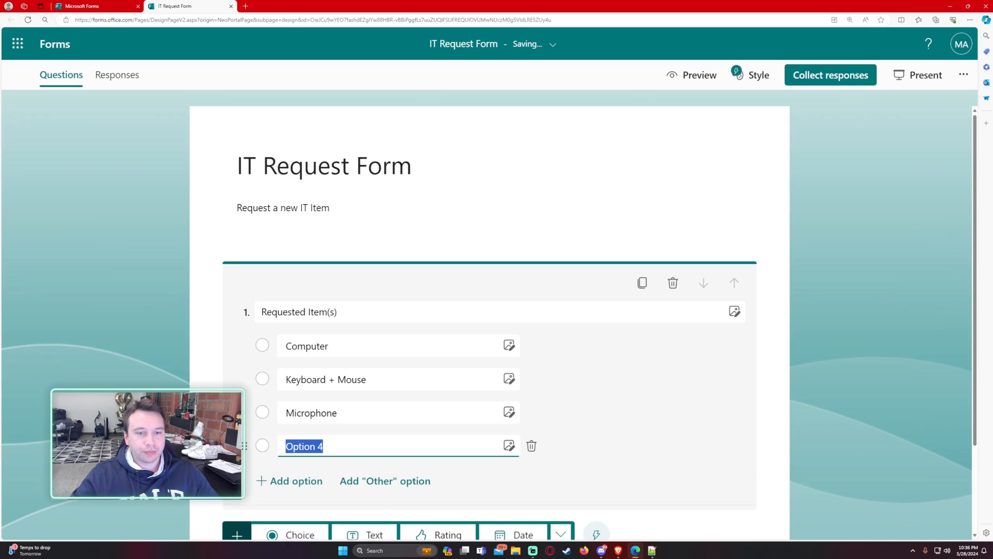
{"action": "type", "text": "Headset"}
{"action": "type", "text": "Another"}
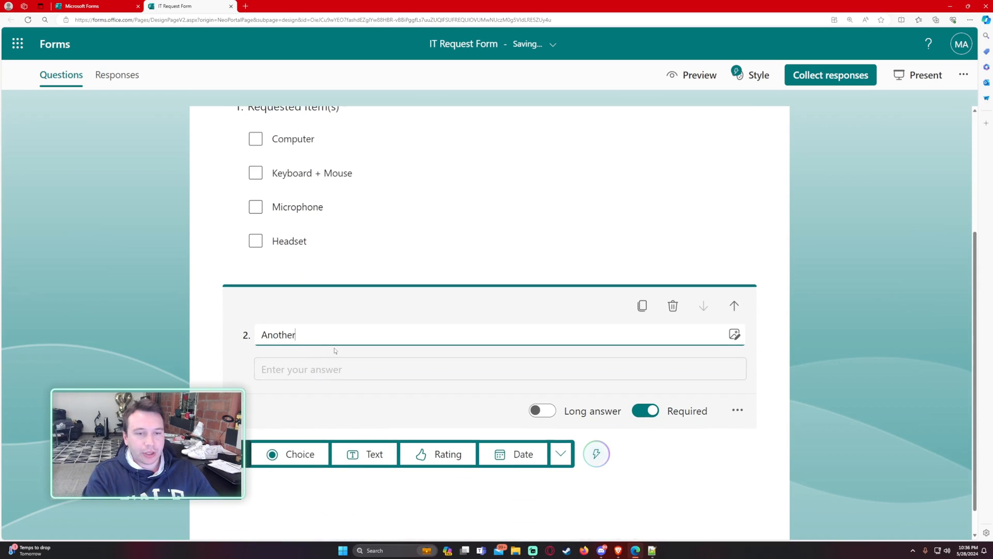
Add a text question titled Another Additional Information?
{"action": "type", "text": "Additionally"}
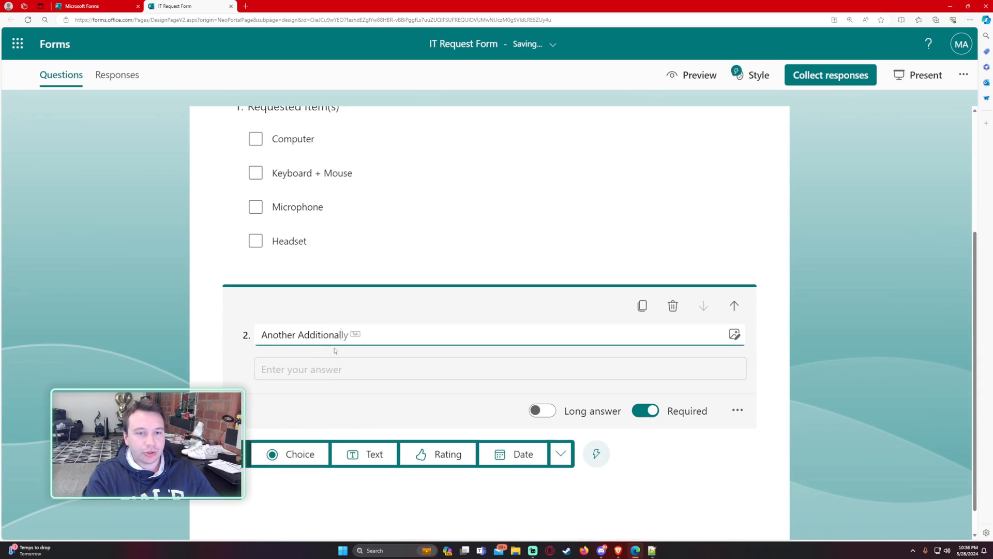
{"action": "type", "text": "Information?"}
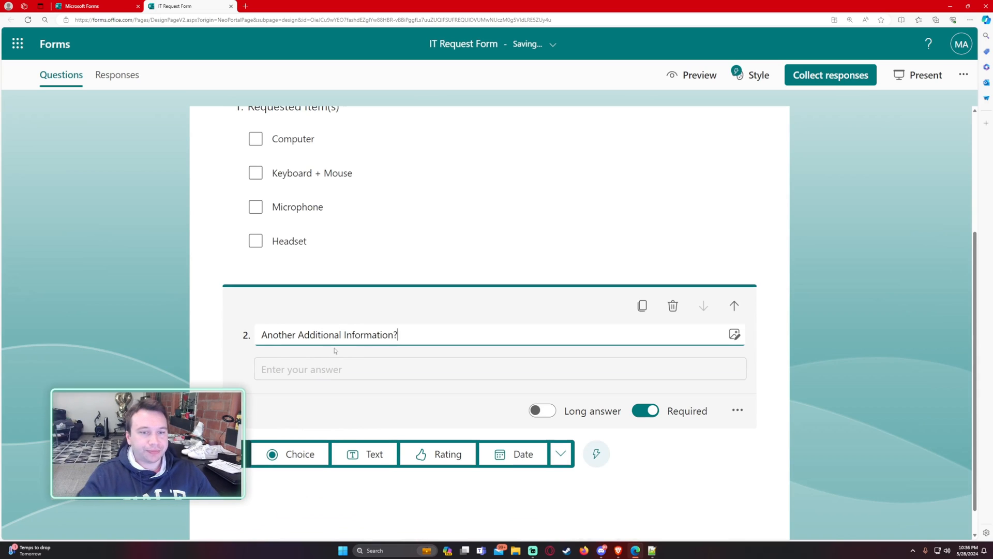
Add a date question When do you need this request by? and move it to the top.
{"action": "left_click", "coordinate": [513, 454]}
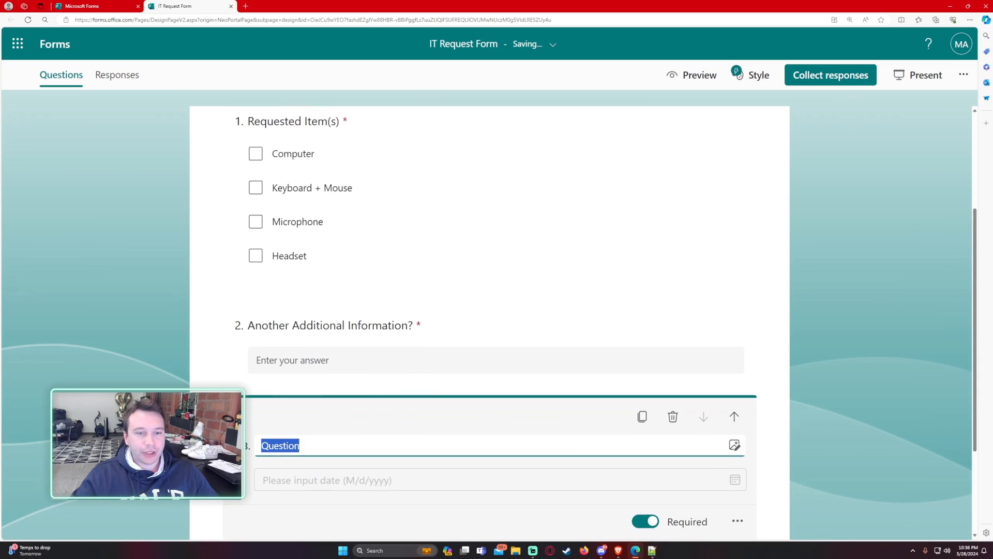
{"action": "type", "text": "When do you need this req"}
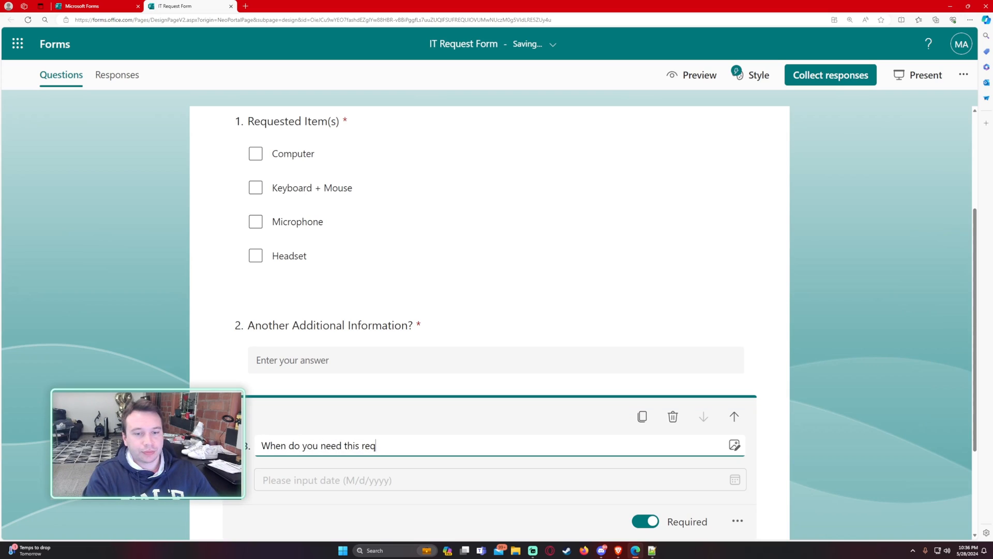
{"action": "type", "text": "u"}
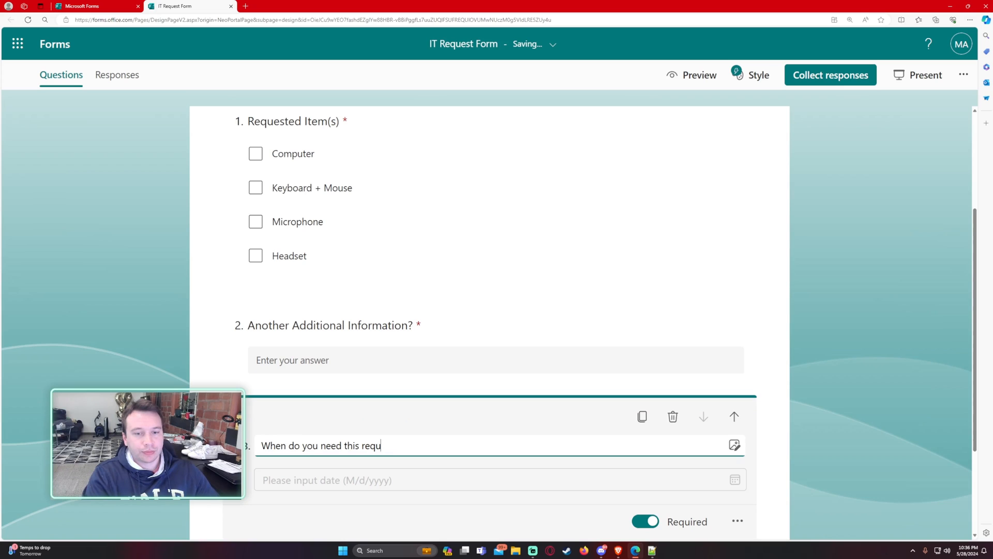
{"action": "type", "text": "est by?"}
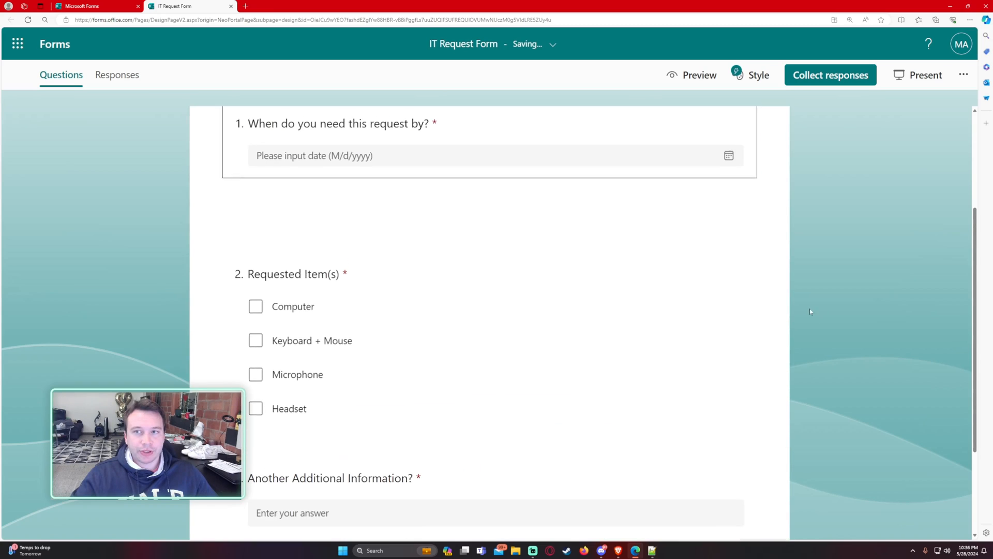
Apply the business-people photo theme to the form via the Style pane.
{"action": "left_click", "coordinate": [758, 74]}
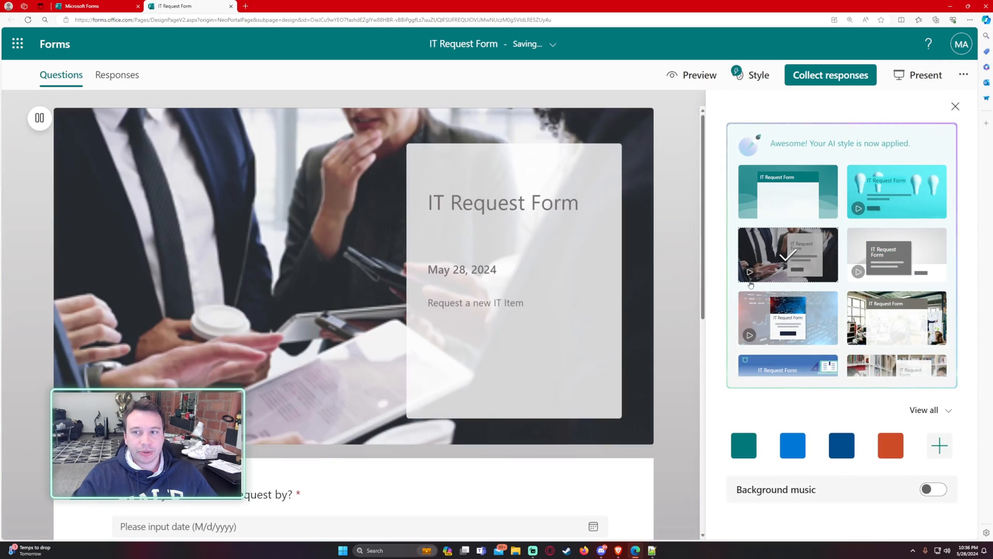
{"action": "left_click", "coordinate": [955, 106]}
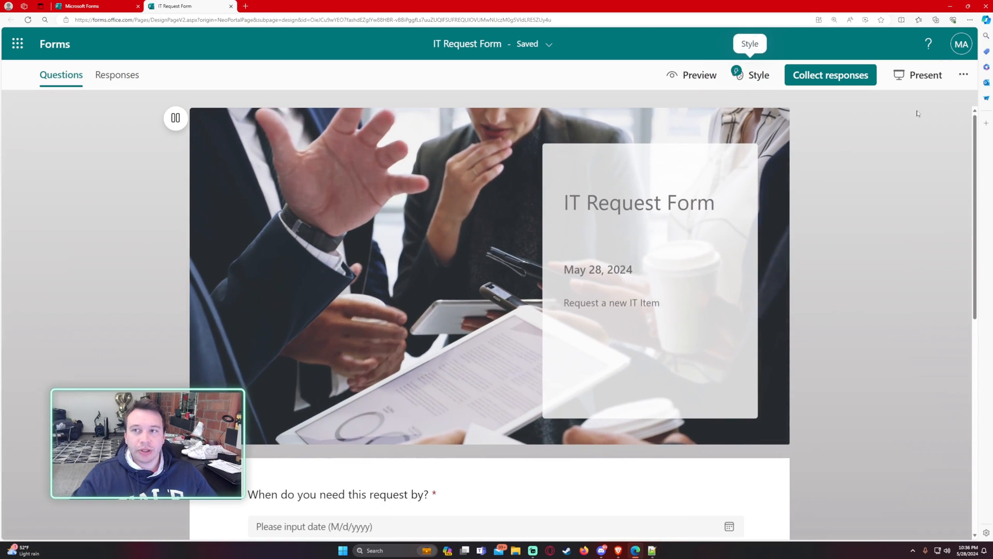
{"action": "left_click", "coordinate": [964, 74]}
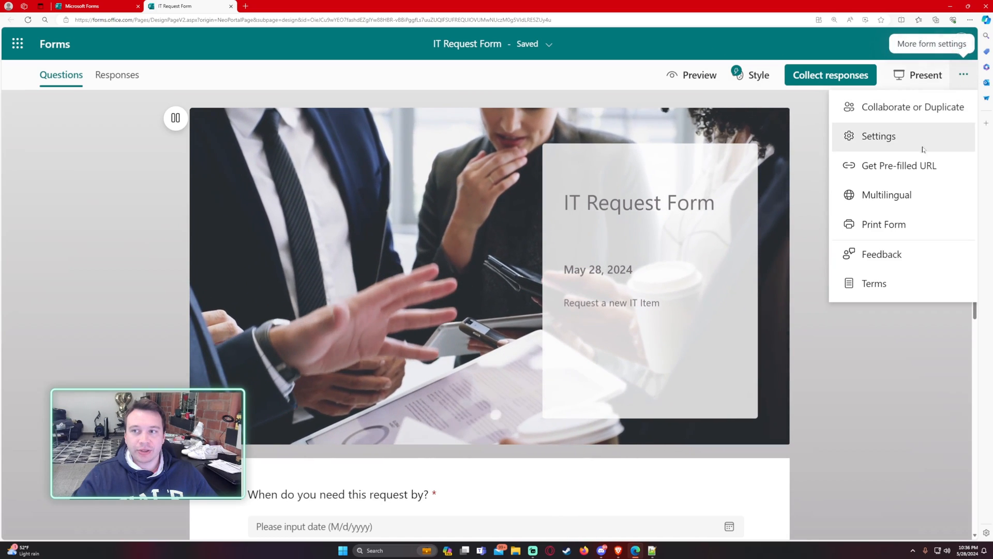
In Settings, enable Allow respondents to edit their responses under Options for responses.
{"action": "left_click", "coordinate": [878, 137]}
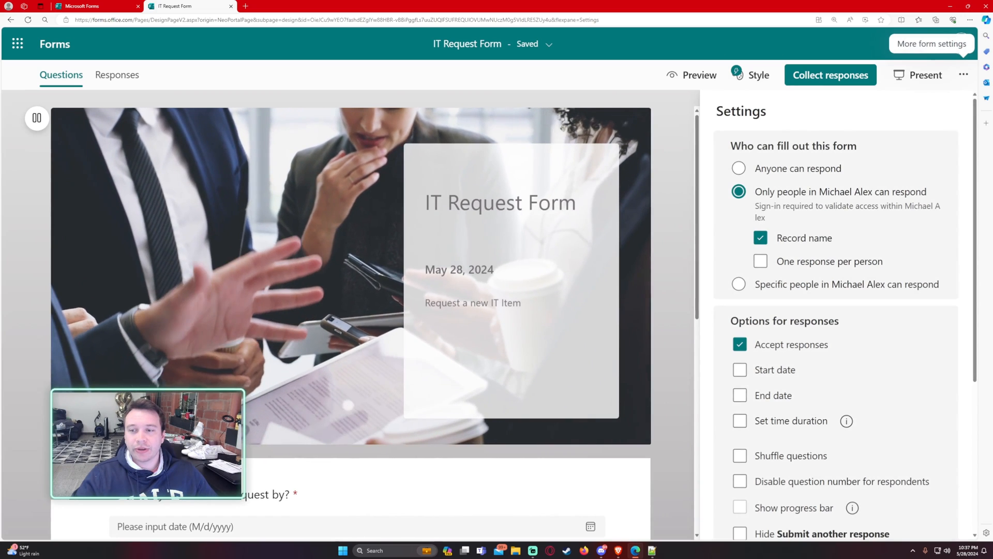
{"action": "scroll", "scroll_direction": "down", "scroll_amount": 3}
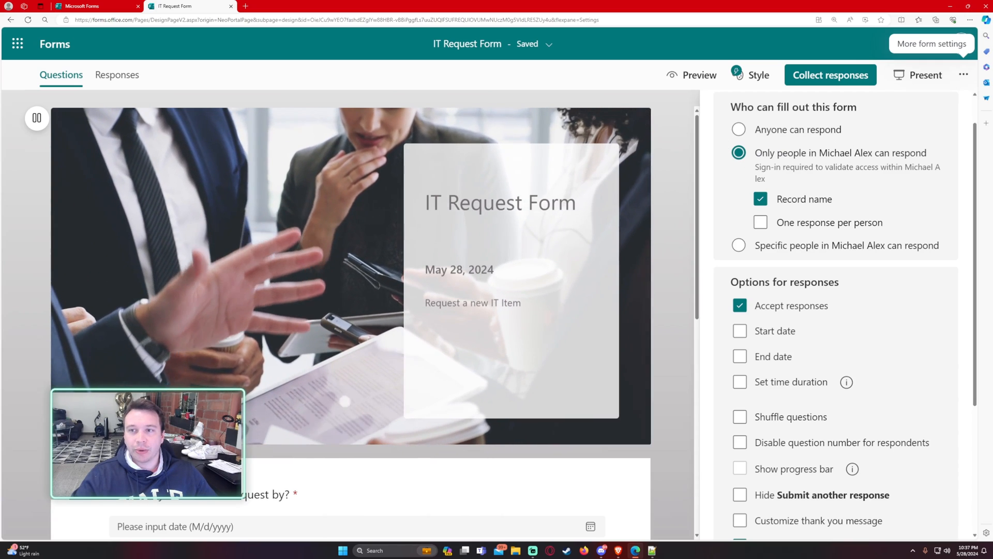
{"action": "scroll", "scroll_direction": "down", "scroll_amount": 3}
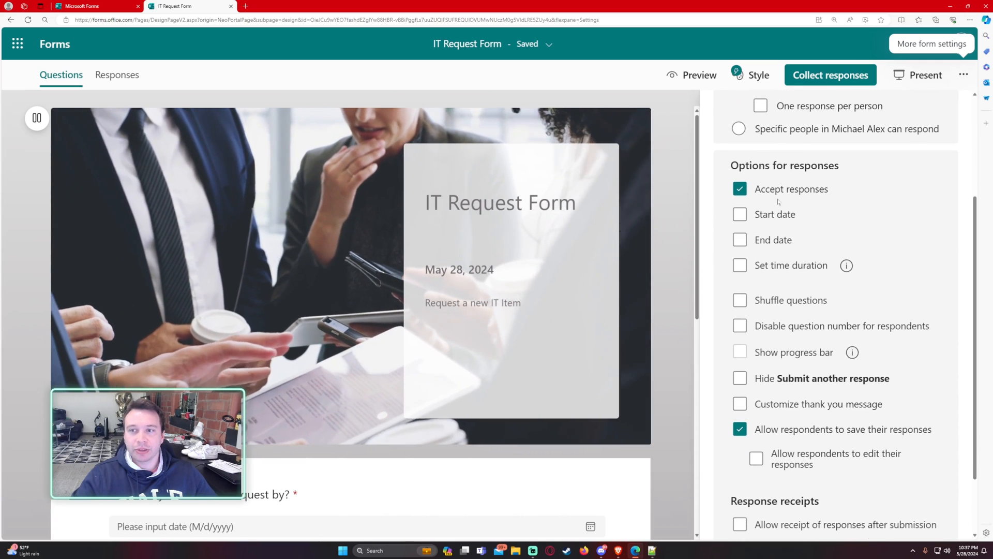
{"action": "scroll", "scroll_direction": "down", "scroll_amount": 3}
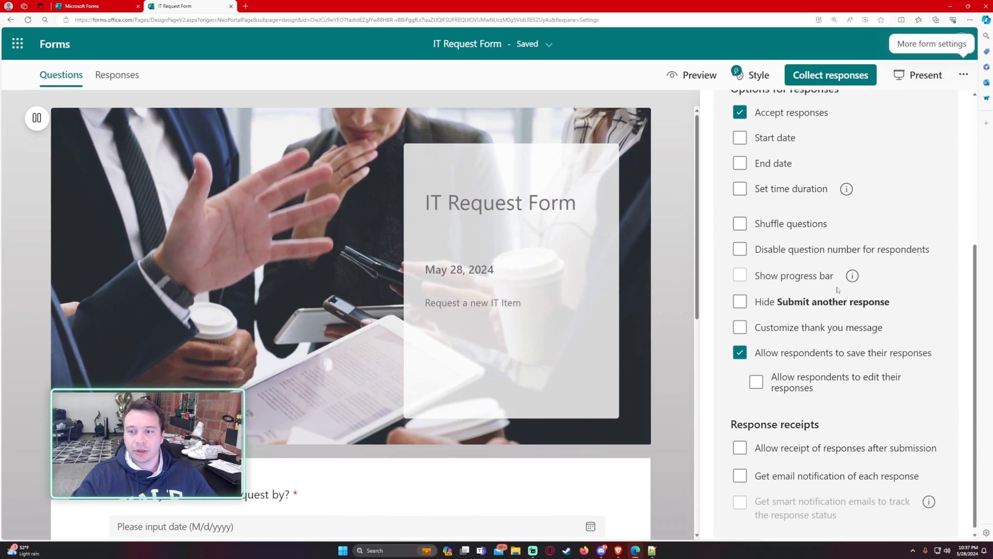
{"action": "scroll", "scroll_direction": "down", "scroll_amount": 3}
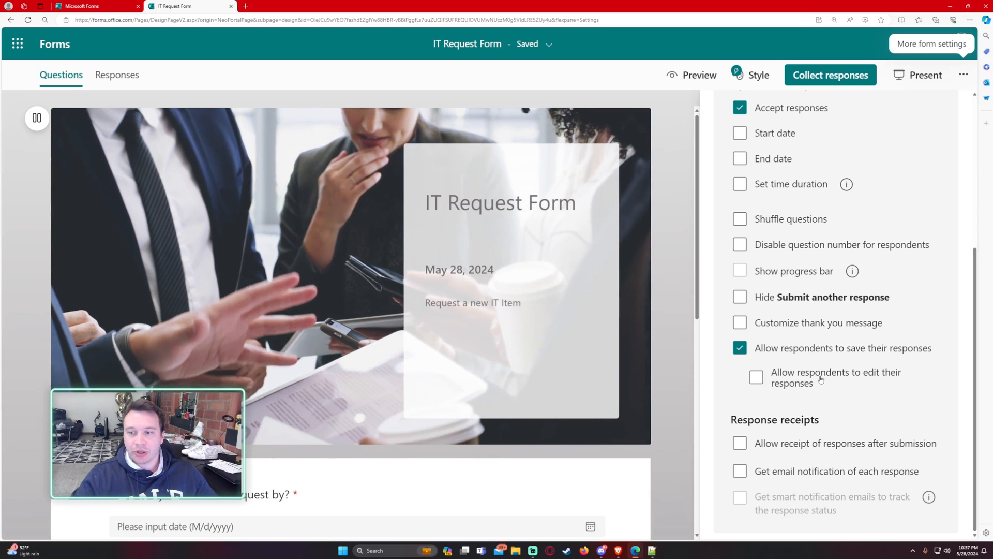
{"action": "left_click", "coordinate": [755, 377]}
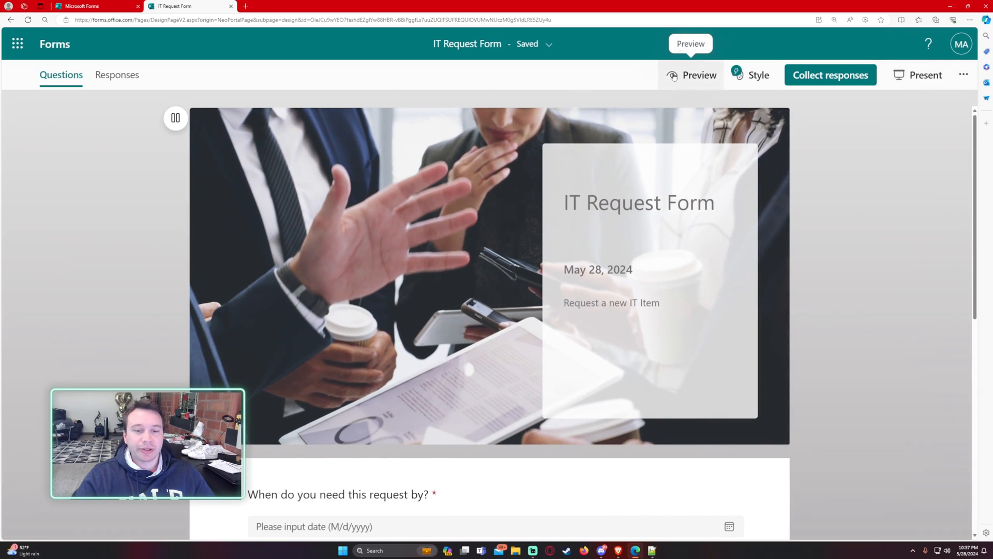
Preview the form and select the requested items Computer, Keyboard + Mouse and Microphone.
{"action": "left_click", "coordinate": [700, 74]}
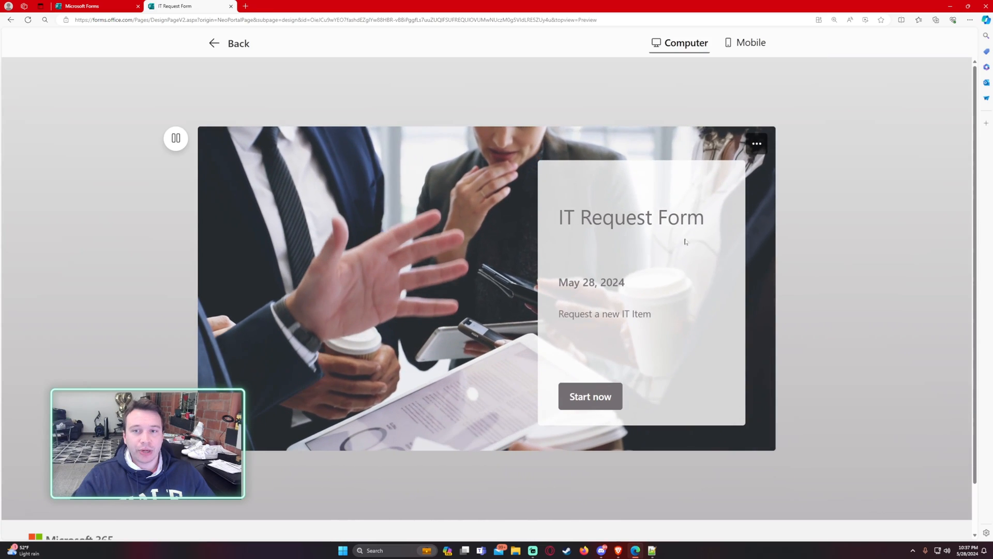
{"action": "left_click", "coordinate": [590, 395]}
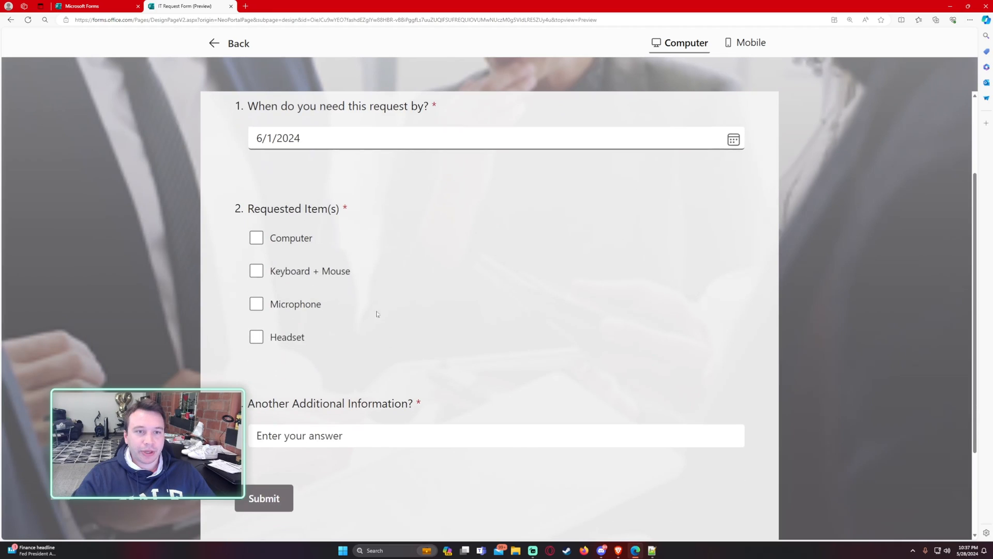
{"action": "left_click", "coordinate": [256, 271]}
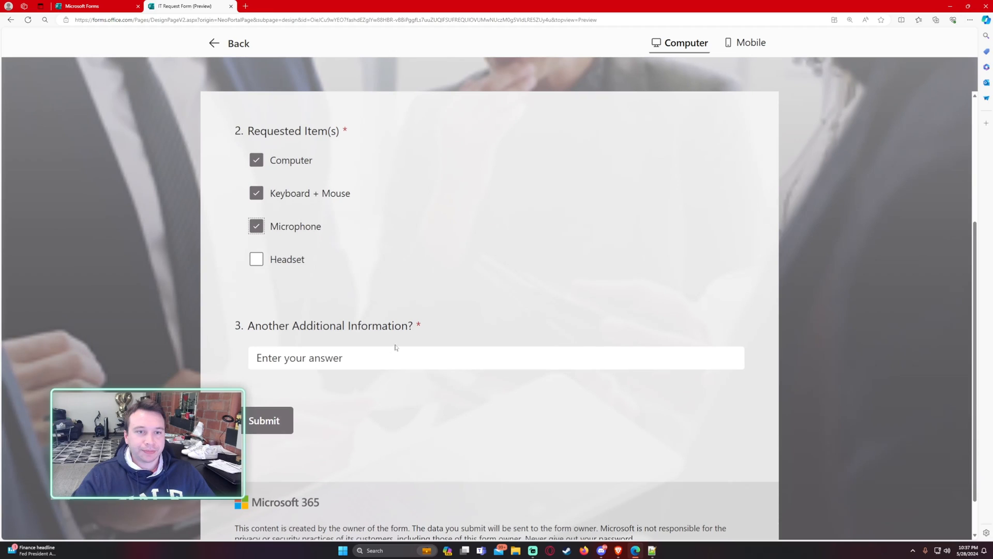
Answer 'This is for a new hire' and submit the test response.
{"action": "type", "text": "This is for a new"}
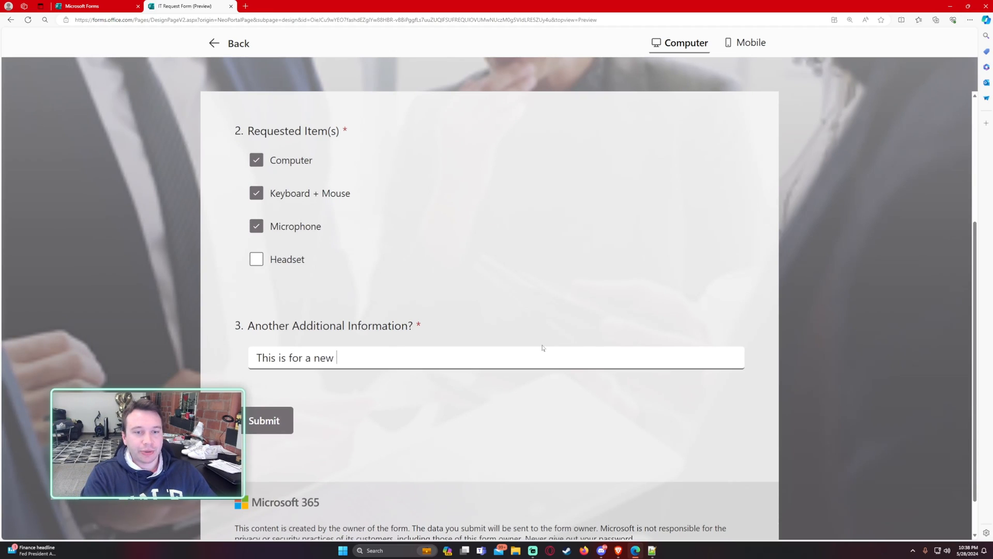
{"action": "type", "text": "hire"}
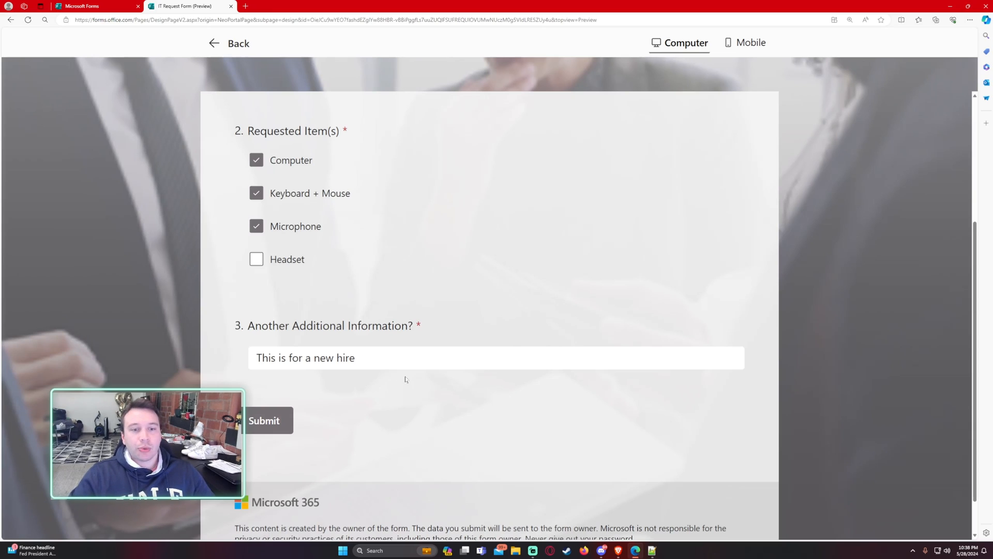
{"action": "scroll", "scroll_direction": "down", "scroll_amount": 3}
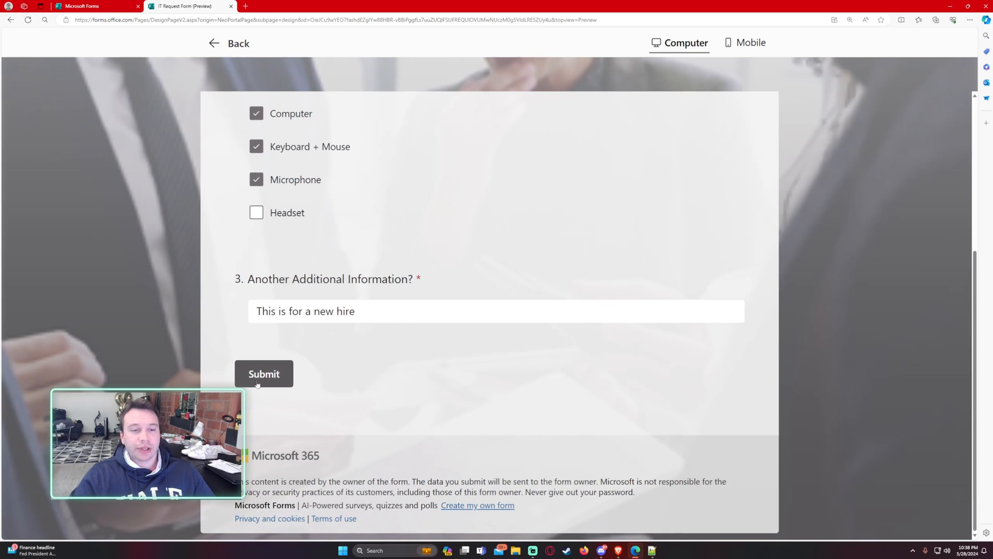
{"action": "left_click", "coordinate": [263, 372]}
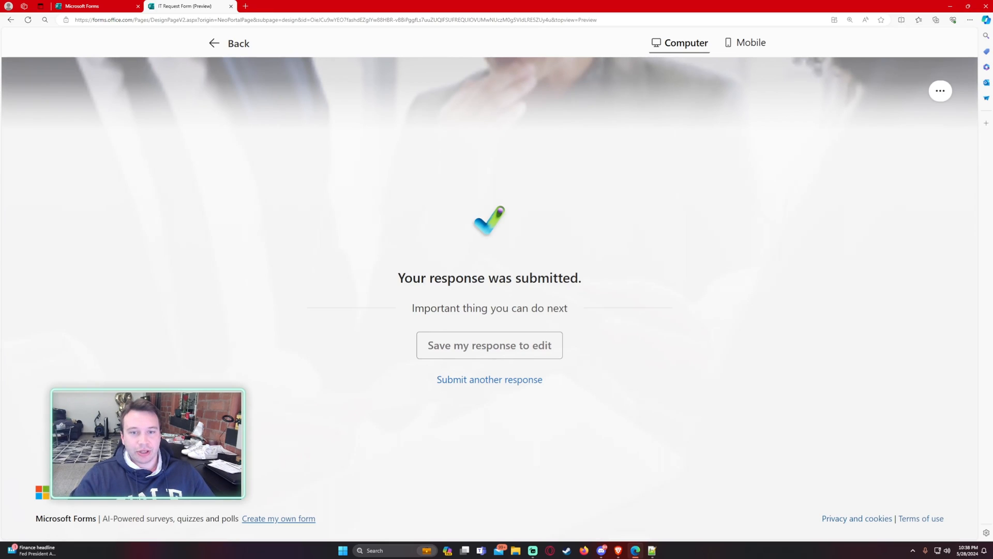
{"action": "mouse_move", "coordinate": [475, 351]}
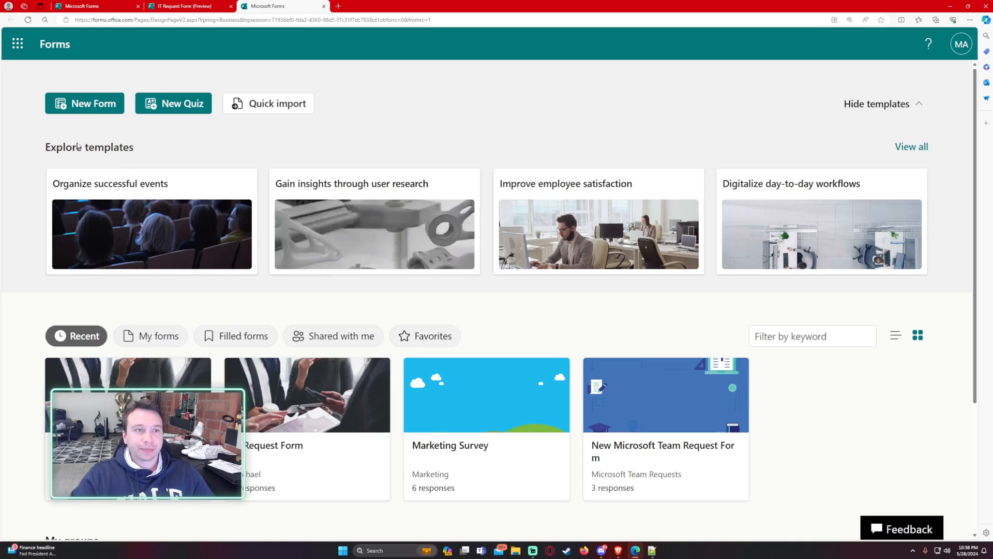
Show the Filled forms list and locate the submitted IT Request Form card.
{"action": "scroll", "scroll_direction": "down", "scroll_amount": 3}
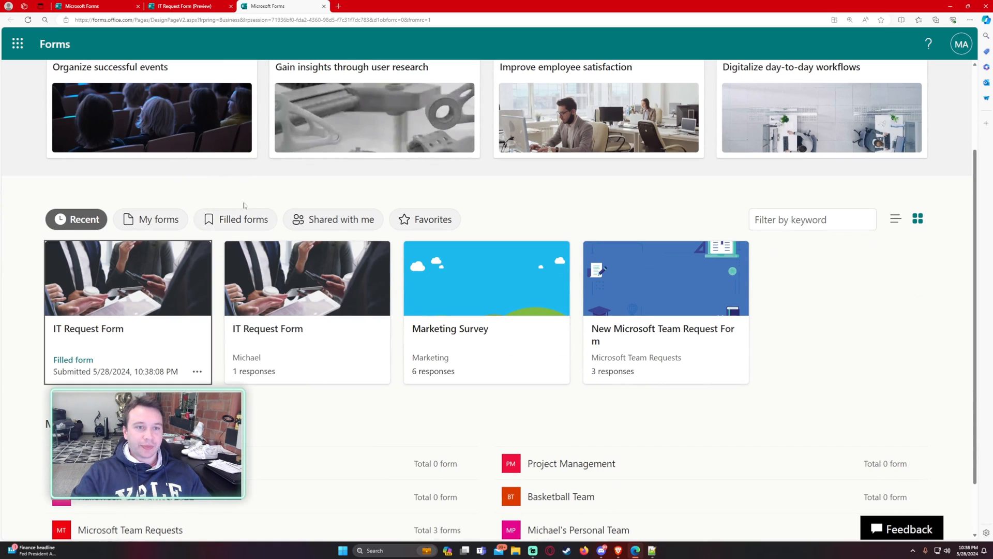
{"action": "left_click", "coordinate": [244, 220]}
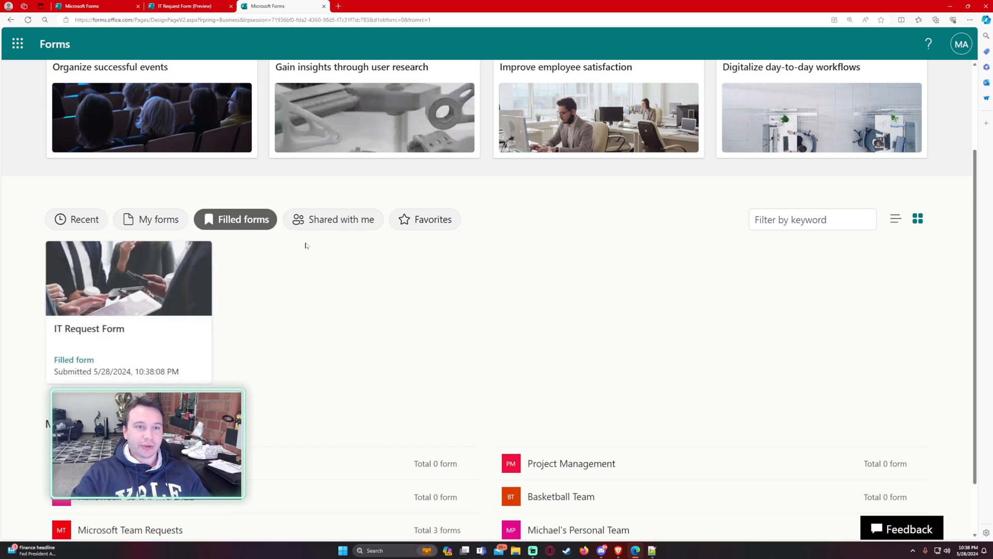
{"action": "scroll", "scroll_direction": "down", "scroll_amount": 3}
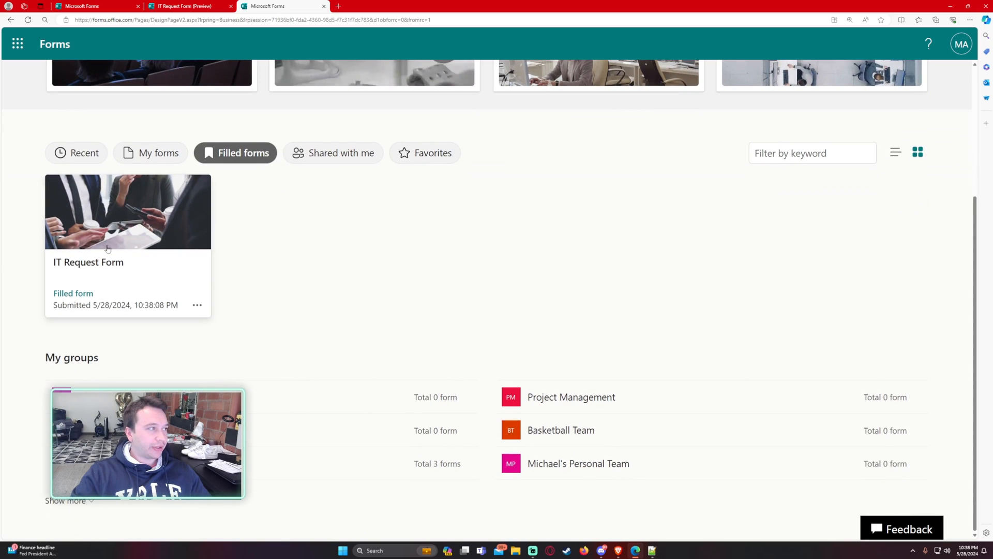
{"action": "mouse_move", "coordinate": [103, 313]}
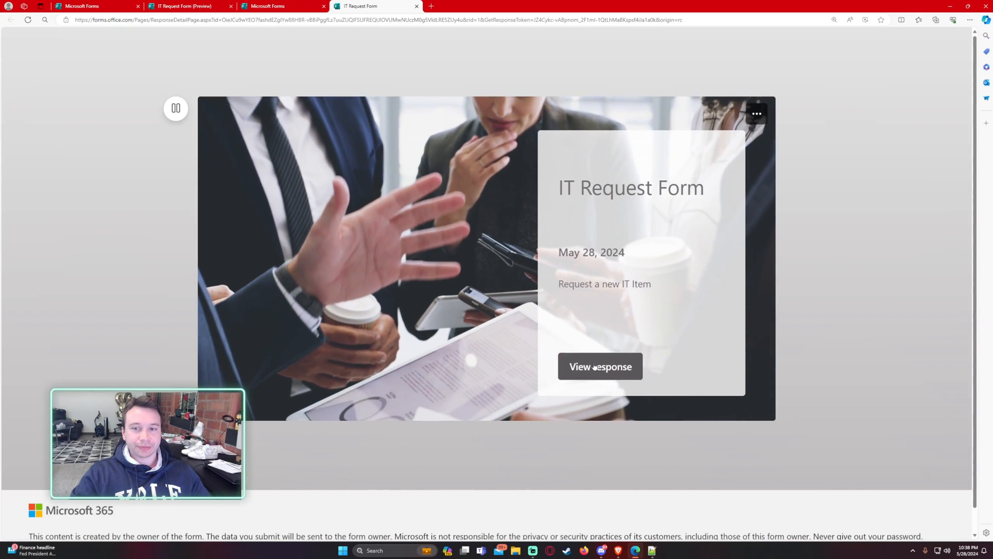
Edit the submitted response, changing the needed-by date to 6/15/2024, and resubmit it.
{"action": "left_click", "coordinate": [600, 367]}
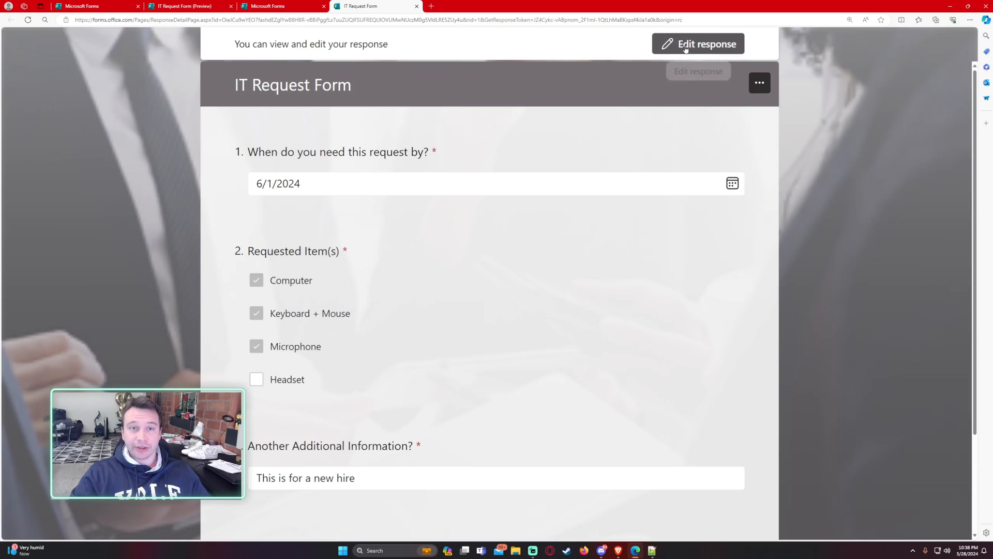
{"action": "left_click", "coordinate": [701, 43]}
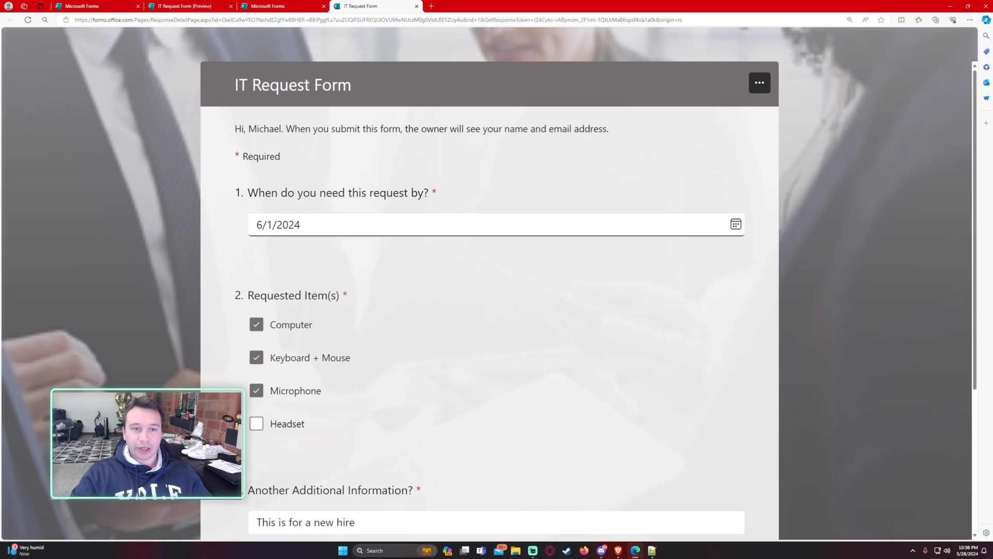
{"action": "left_click", "coordinate": [734, 224]}
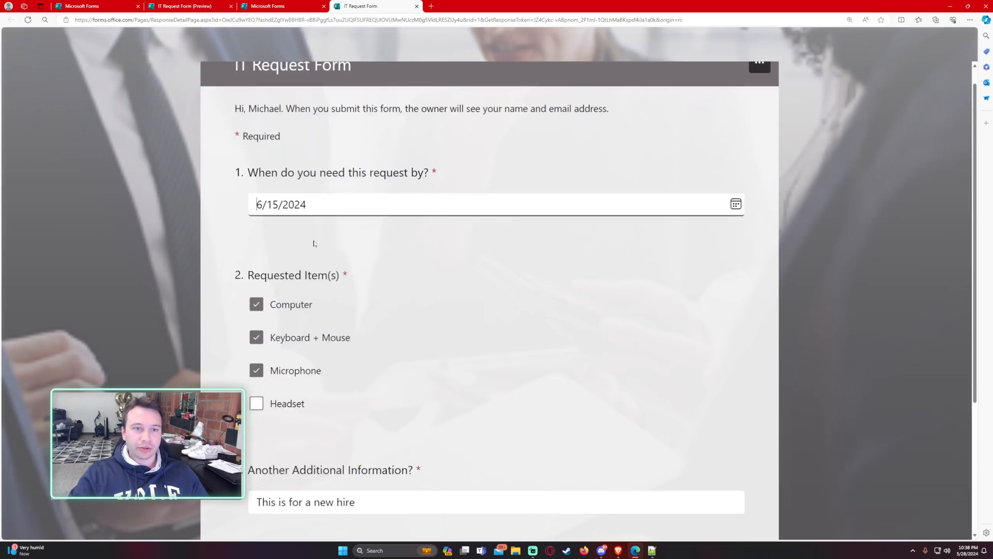
{"action": "scroll", "scroll_direction": "down", "scroll_amount": 3}
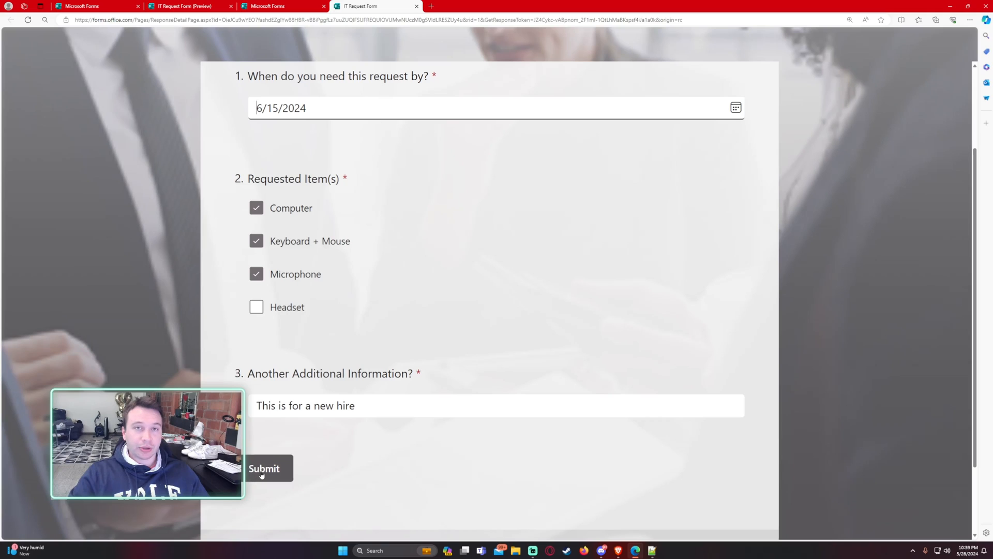
{"action": "left_click", "coordinate": [264, 468]}
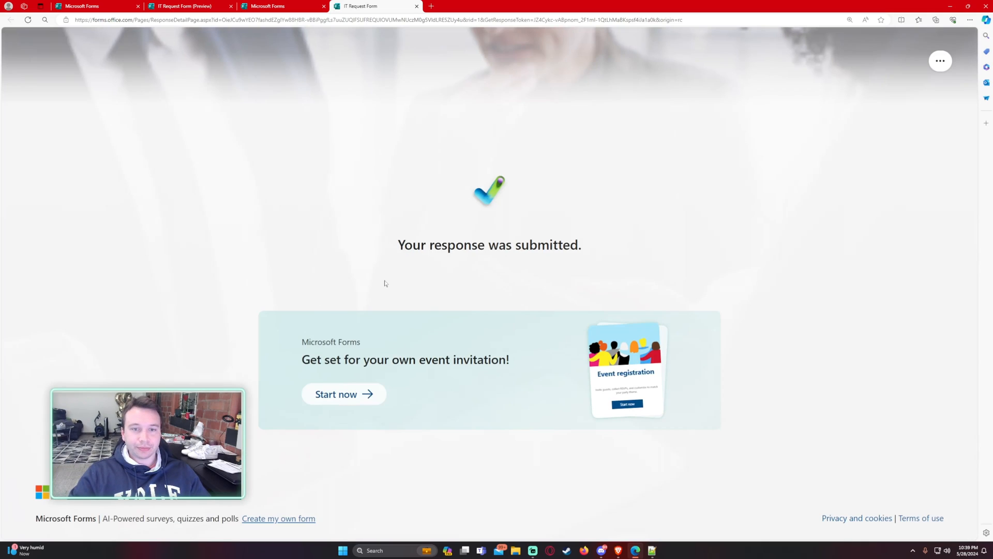
{"action": "mouse_move", "coordinate": [830, 144]}
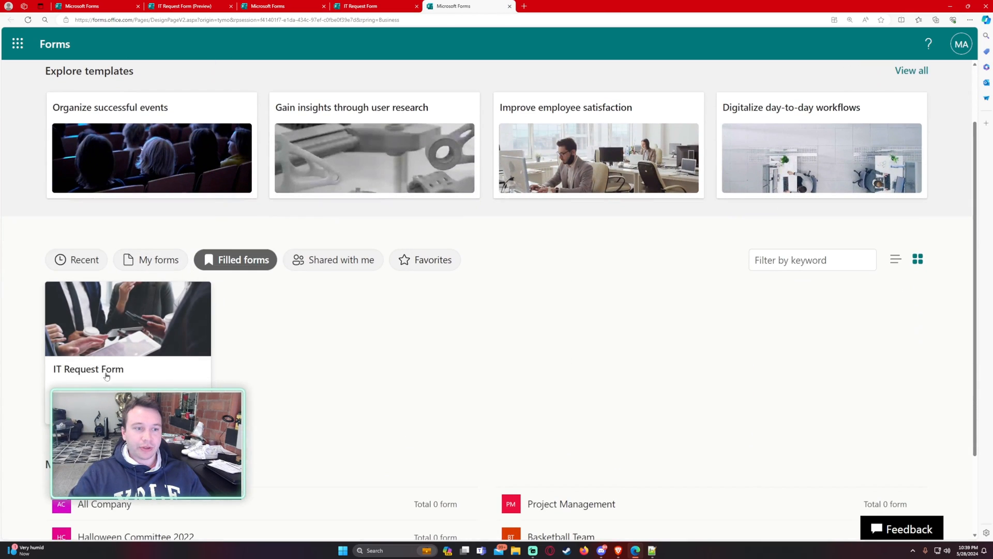
{"action": "mouse_move", "coordinate": [137, 383]}
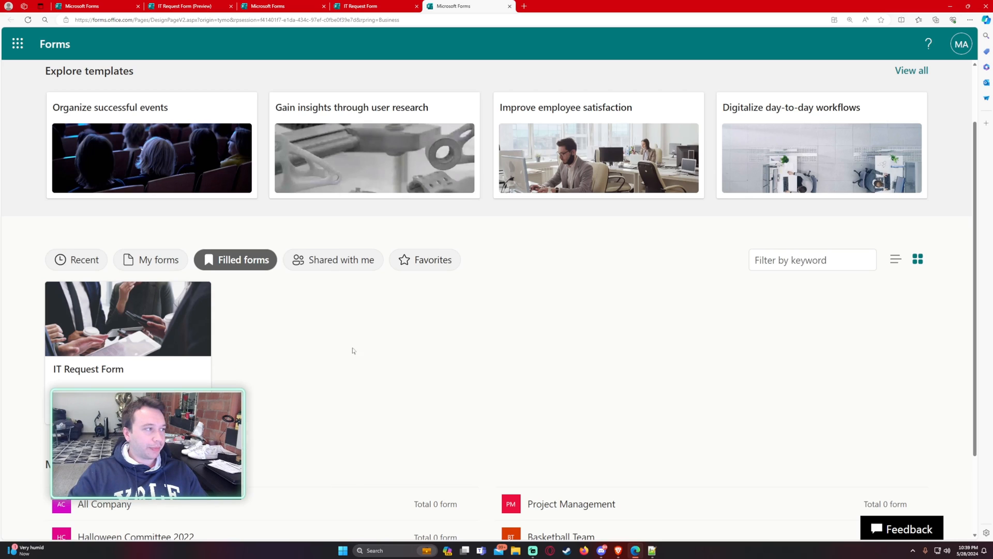
Remove the filled IT Request Form from my portal and return to Recent forms.
{"action": "scroll", "scroll_direction": "down", "scroll_amount": 3}
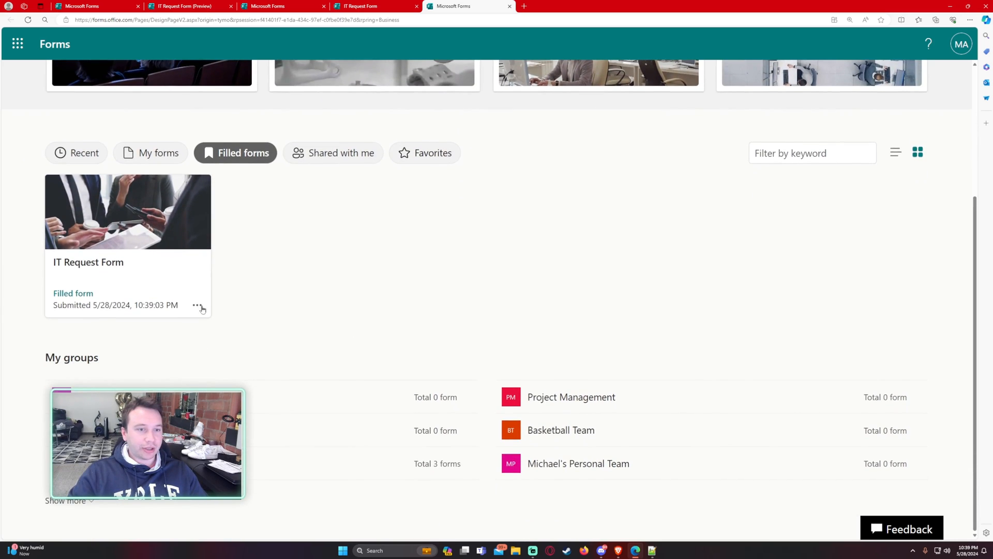
{"action": "left_click", "coordinate": [196, 304]}
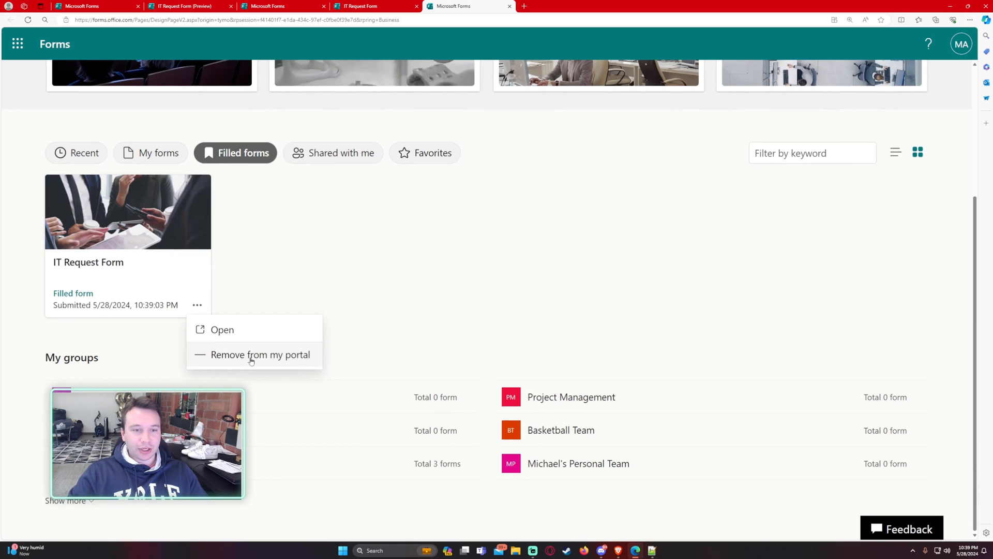
{"action": "left_click", "coordinate": [261, 354]}
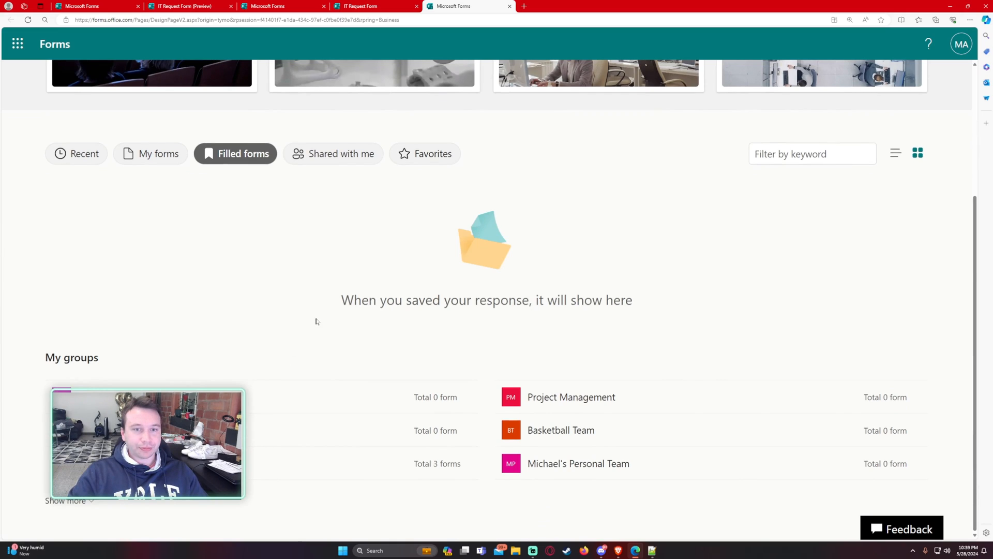
{"action": "mouse_move", "coordinate": [302, 310]}
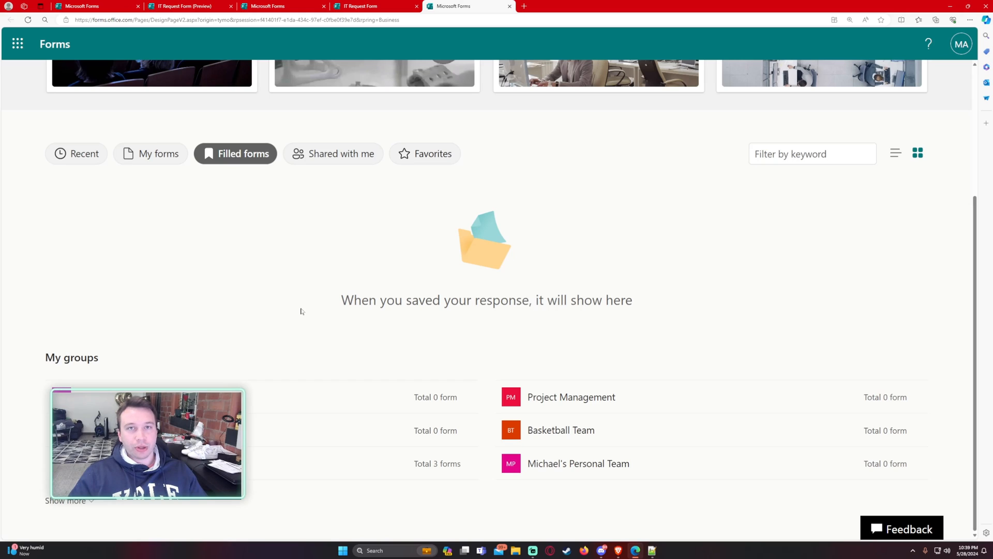
{"action": "left_click", "coordinate": [75, 153]}
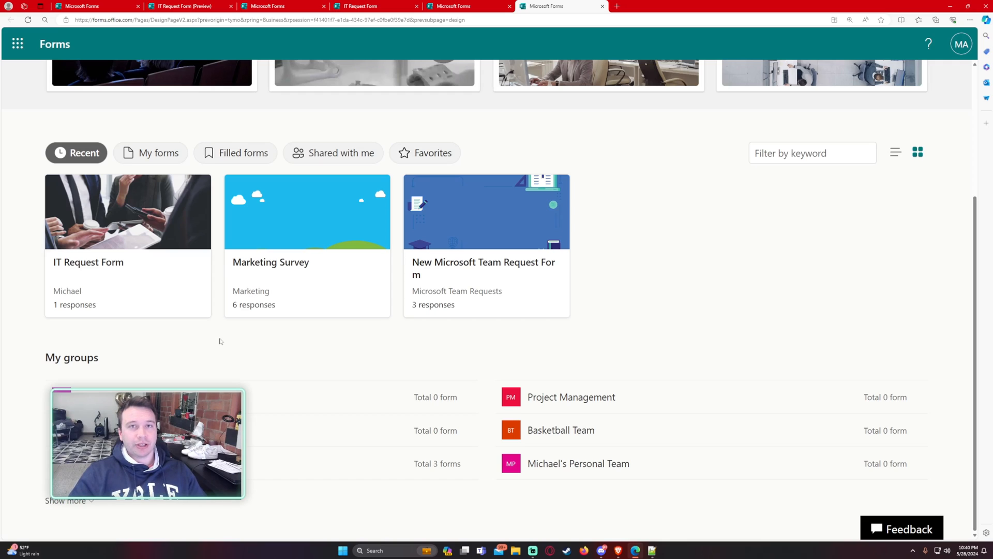
{"action": "mouse_move", "coordinate": [254, 318]}
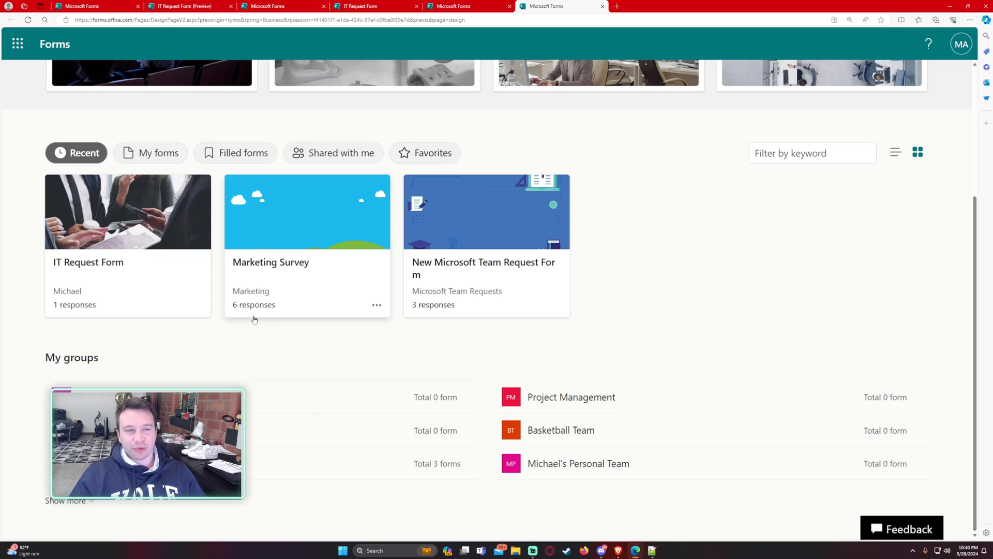
{"action": "mouse_move", "coordinate": [114, 297]}
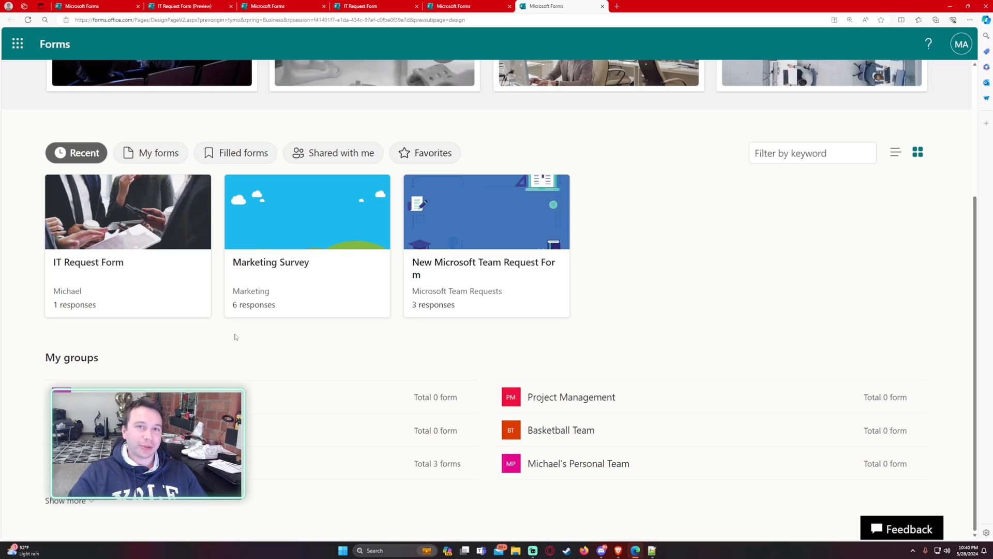
{"action": "mouse_move", "coordinate": [292, 337]}
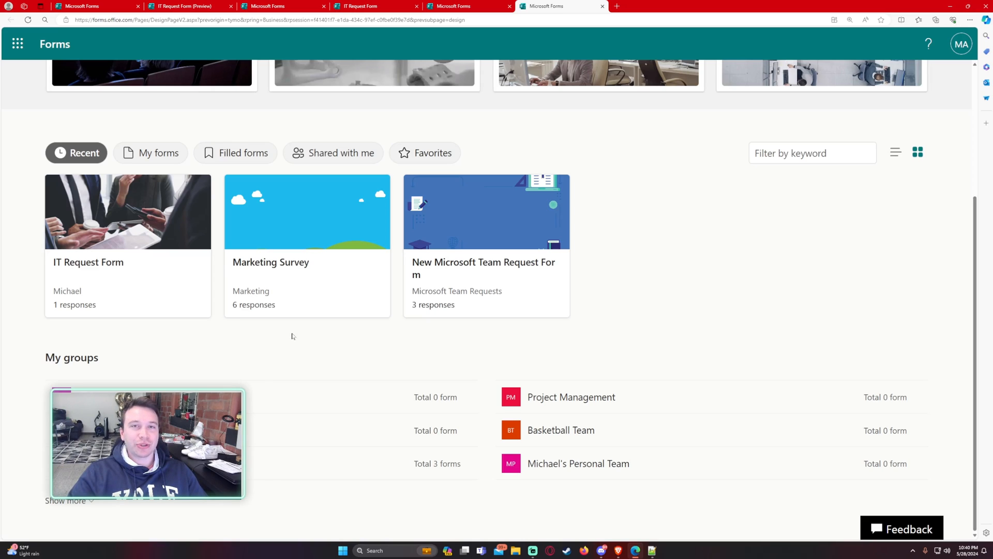